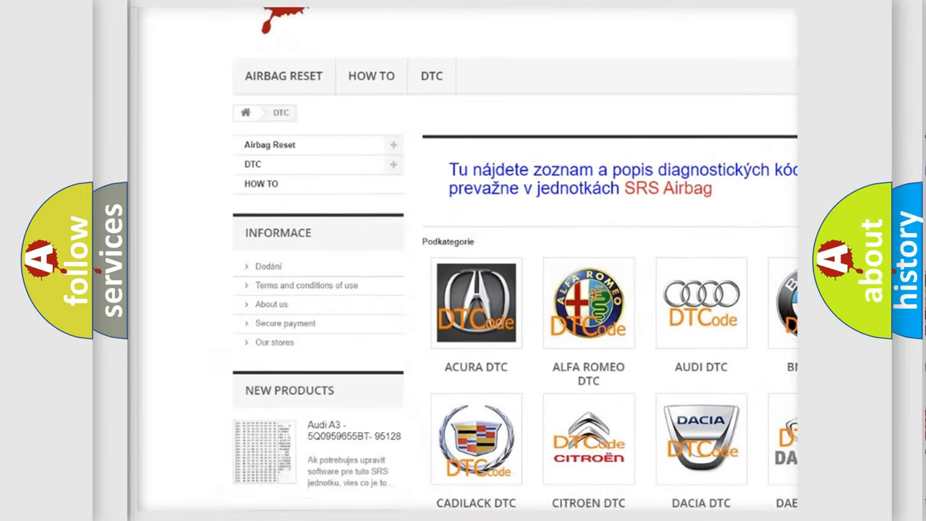
scroll(down, 3)
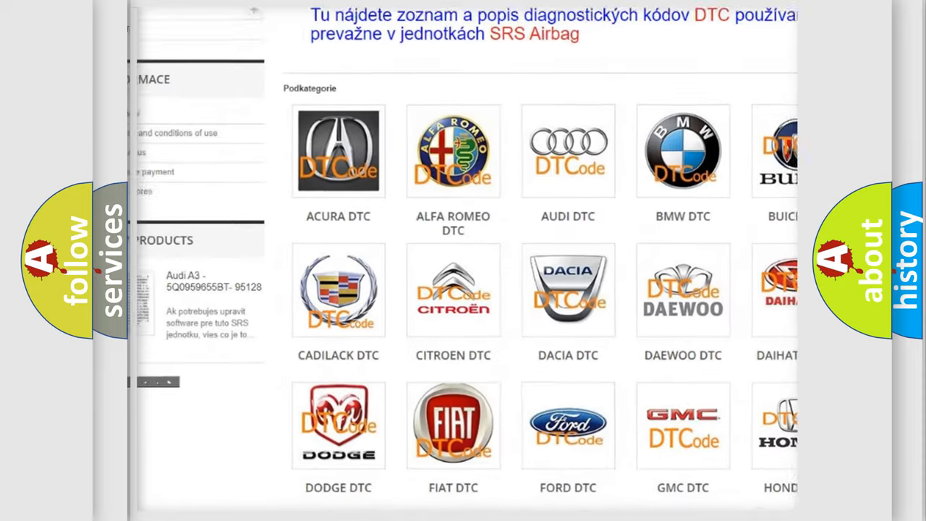
scroll(down, 3)
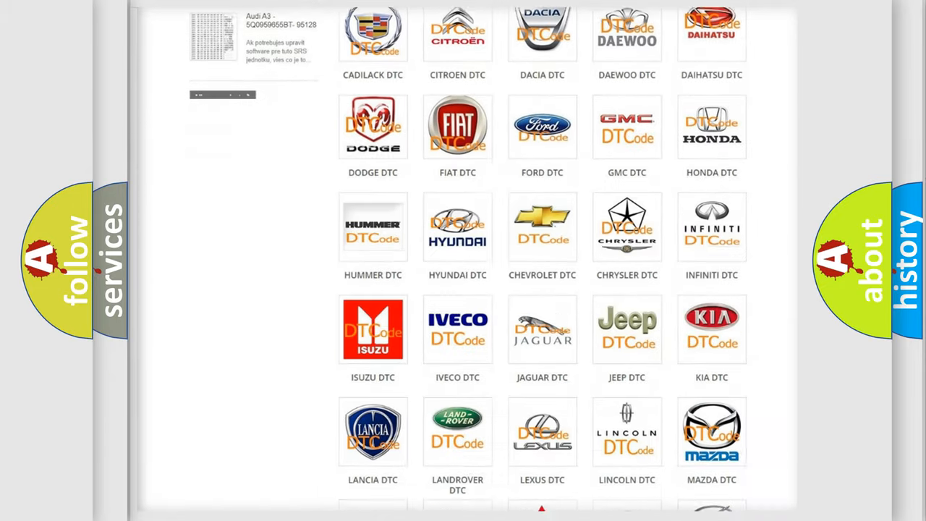
scroll(down, 3)
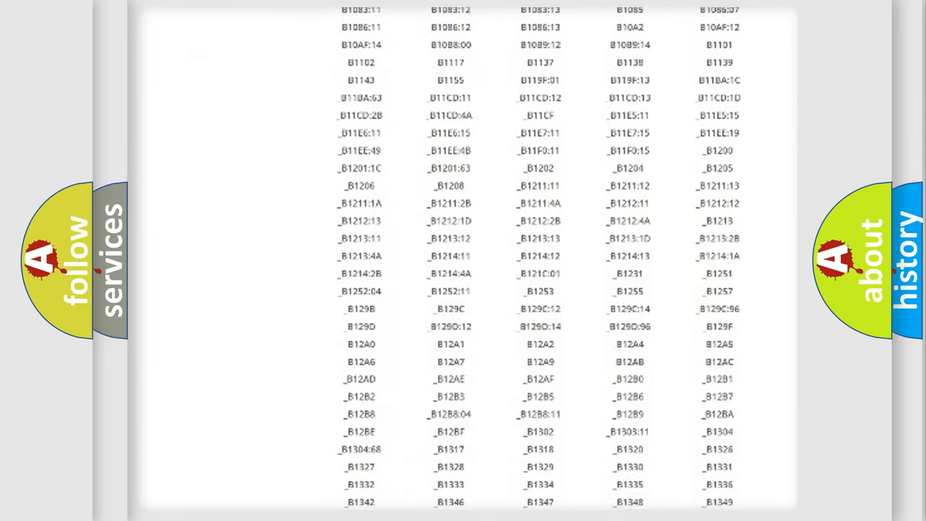
scroll(down, 3)
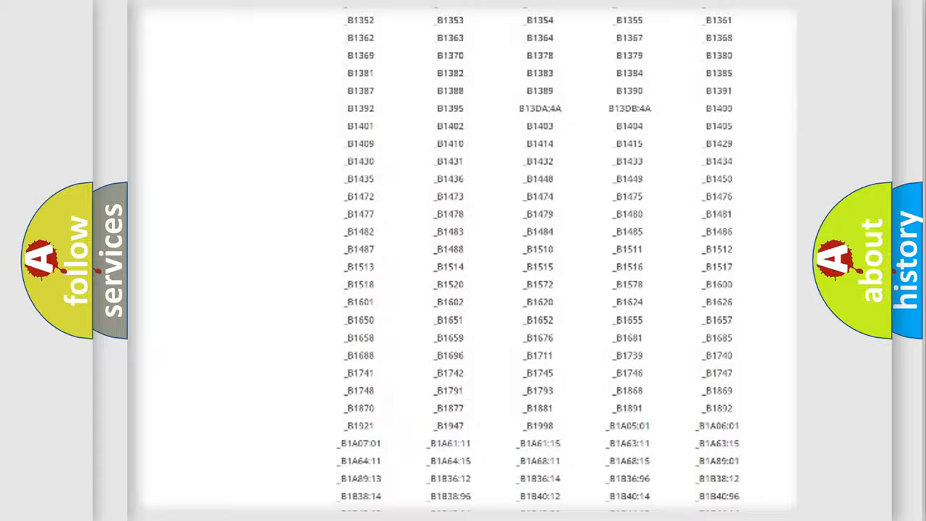
scroll(up, 3)
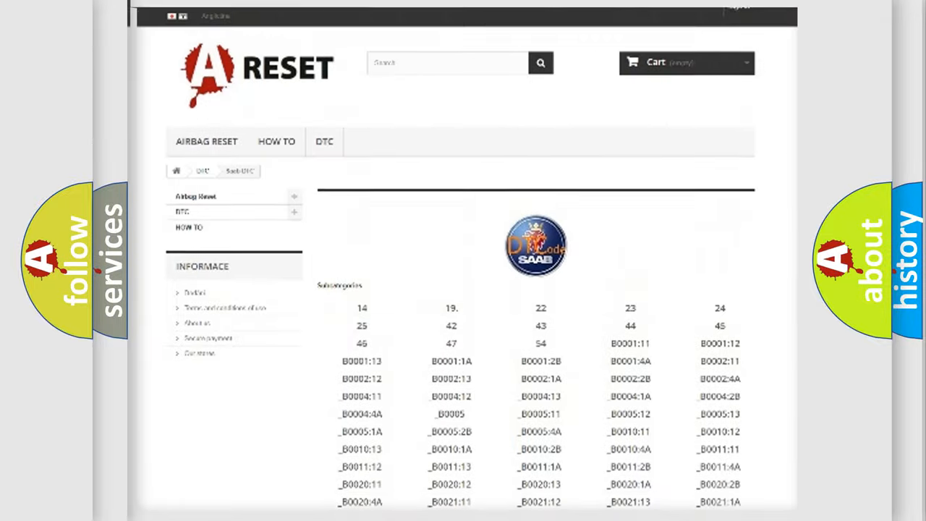